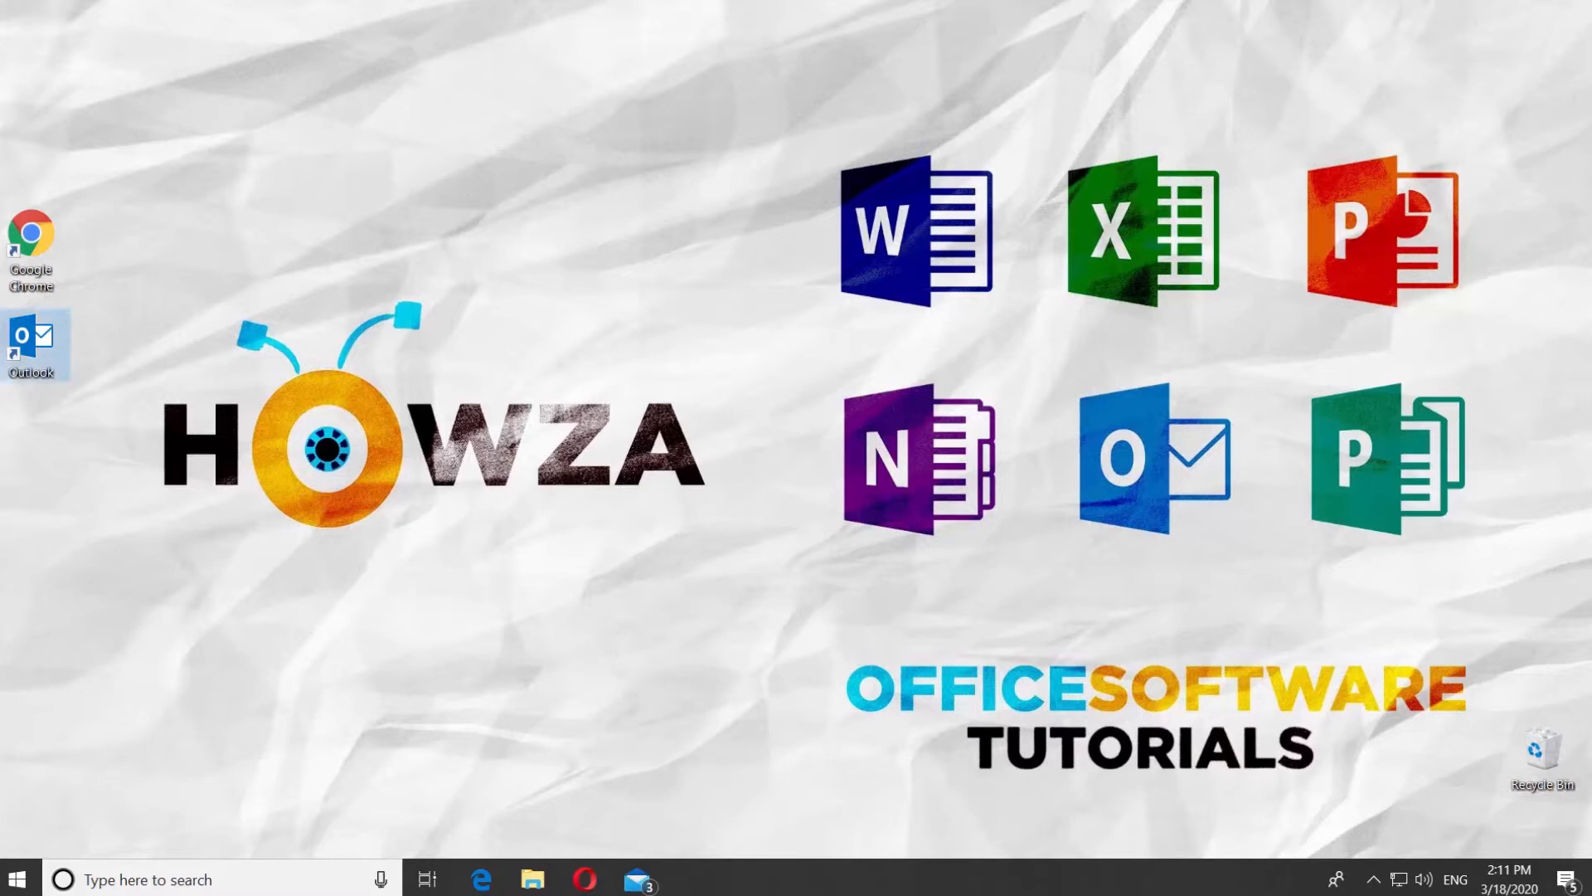
# Step: Launch Outlook from the desktop shortcut so the inbox appears
pyautogui.doubleClick(31, 341)
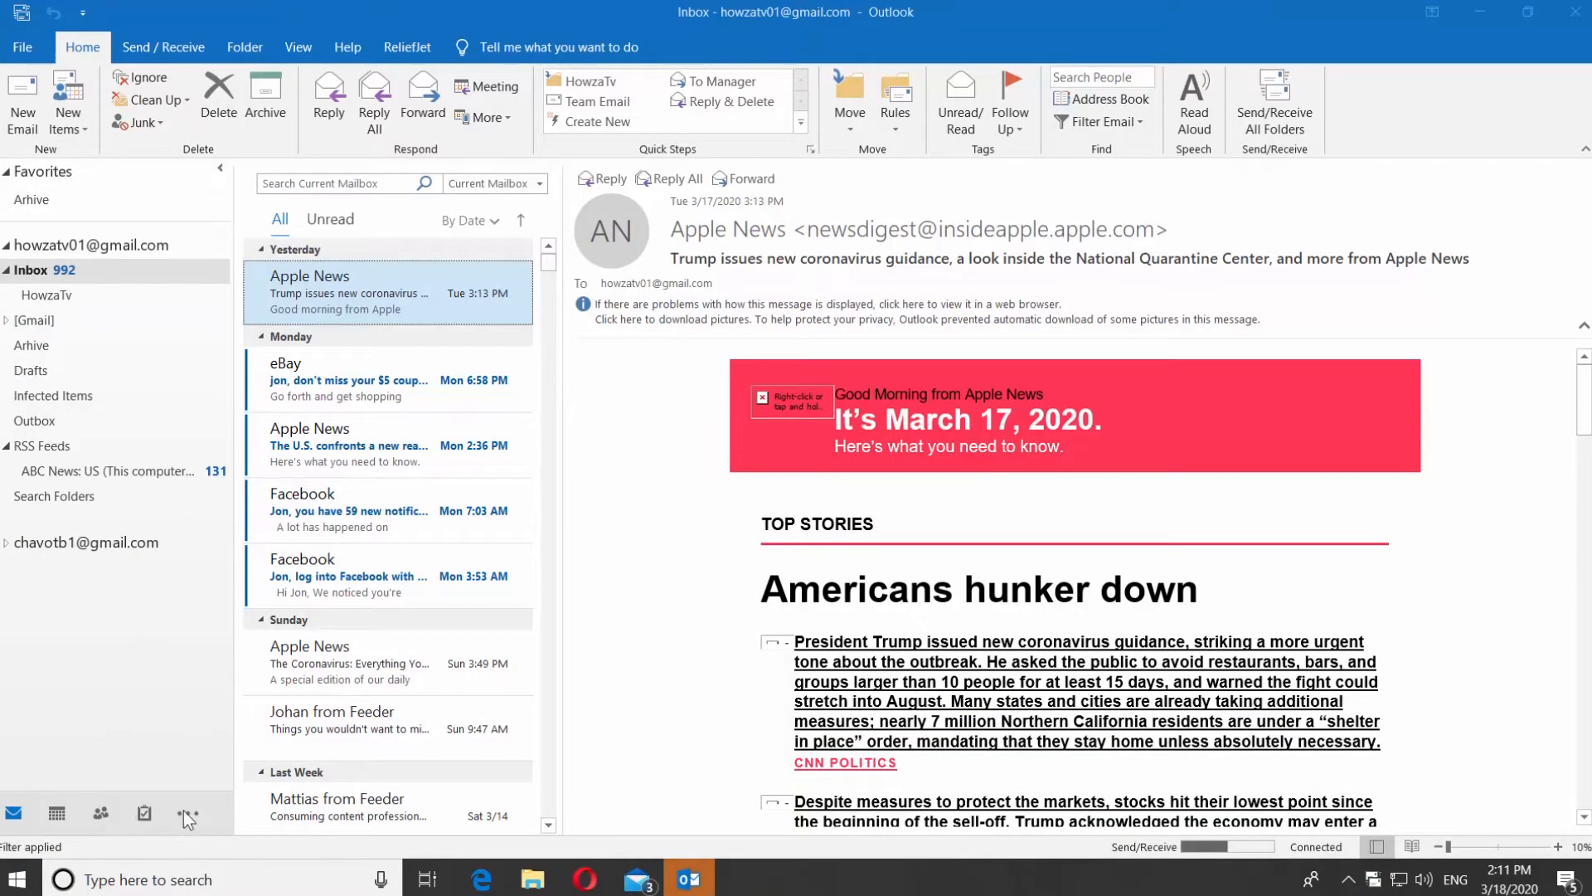
# Step: In Navigation Options, allow 6 visible items and move Tasks to the top, then apply
pyautogui.click(188, 812)
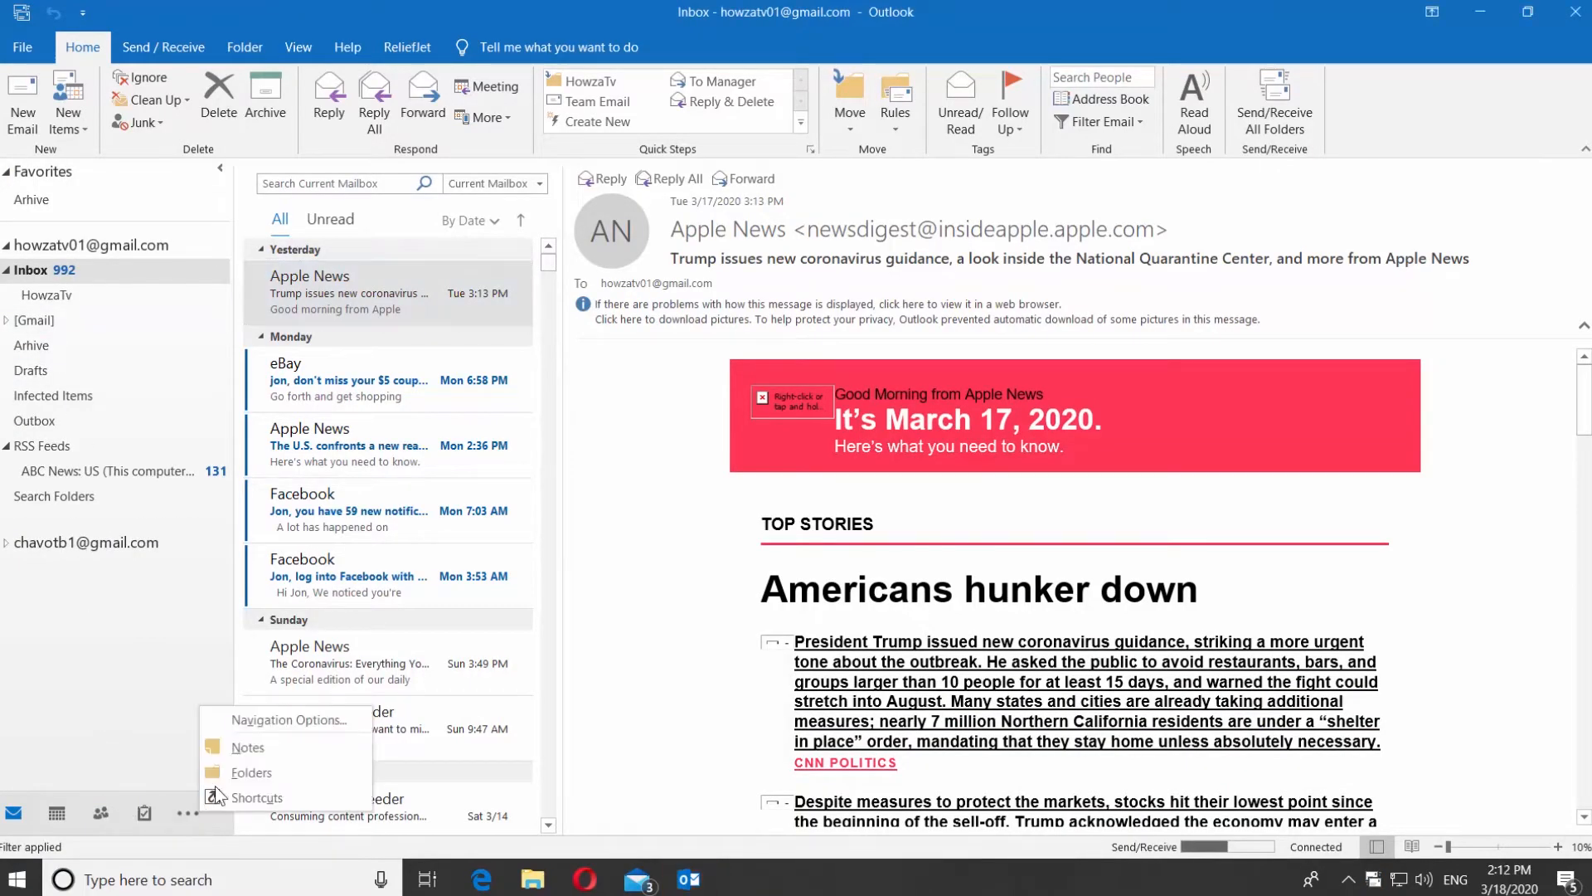
pyautogui.click(291, 718)
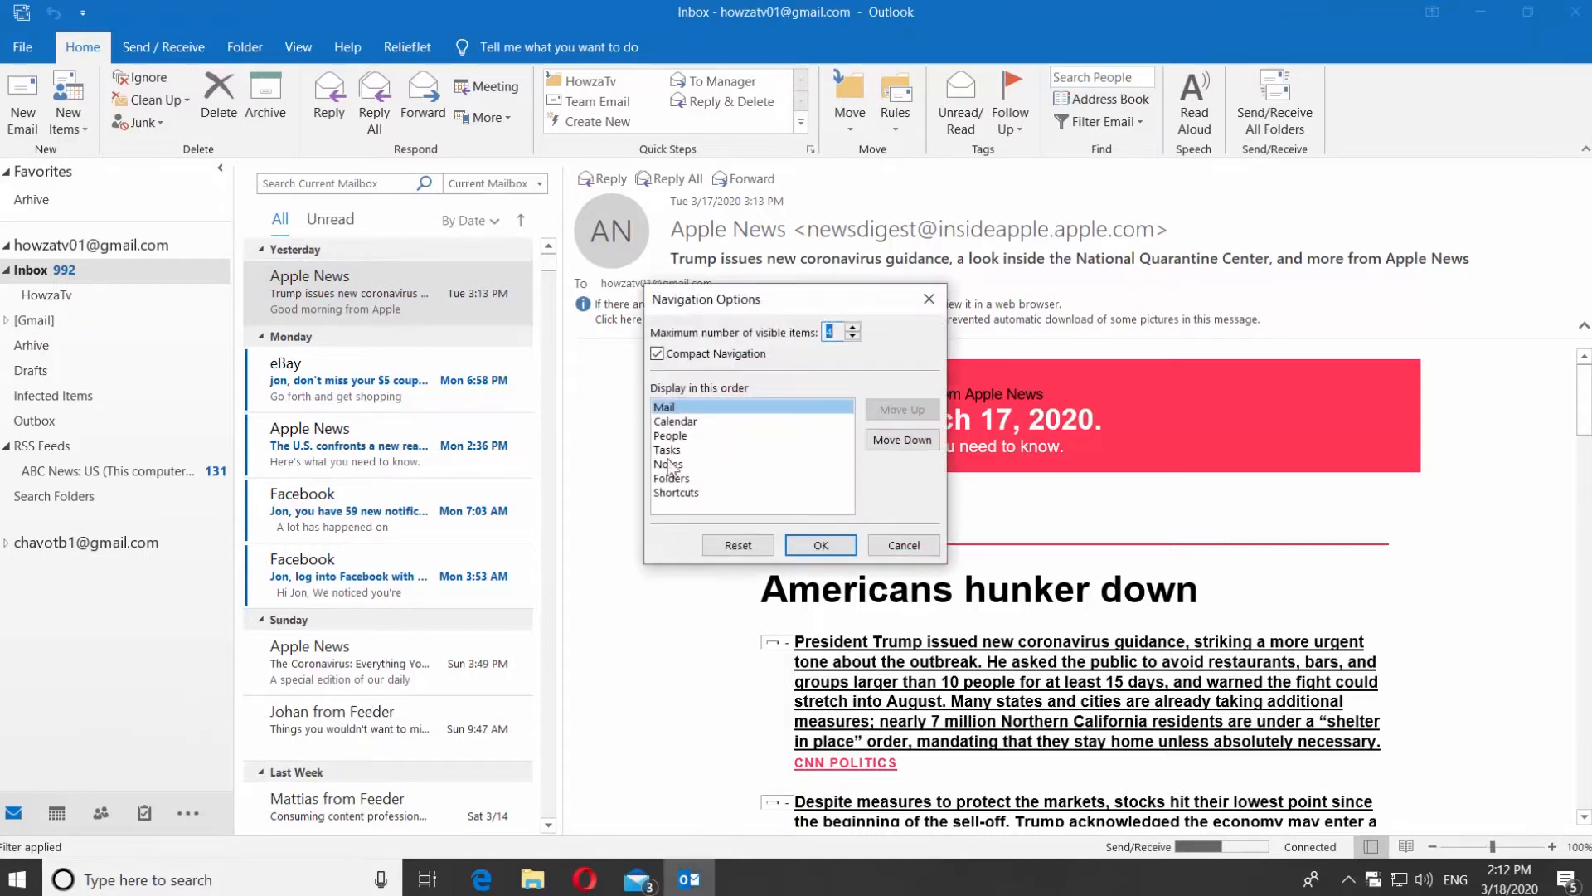
pyautogui.click(675, 419)
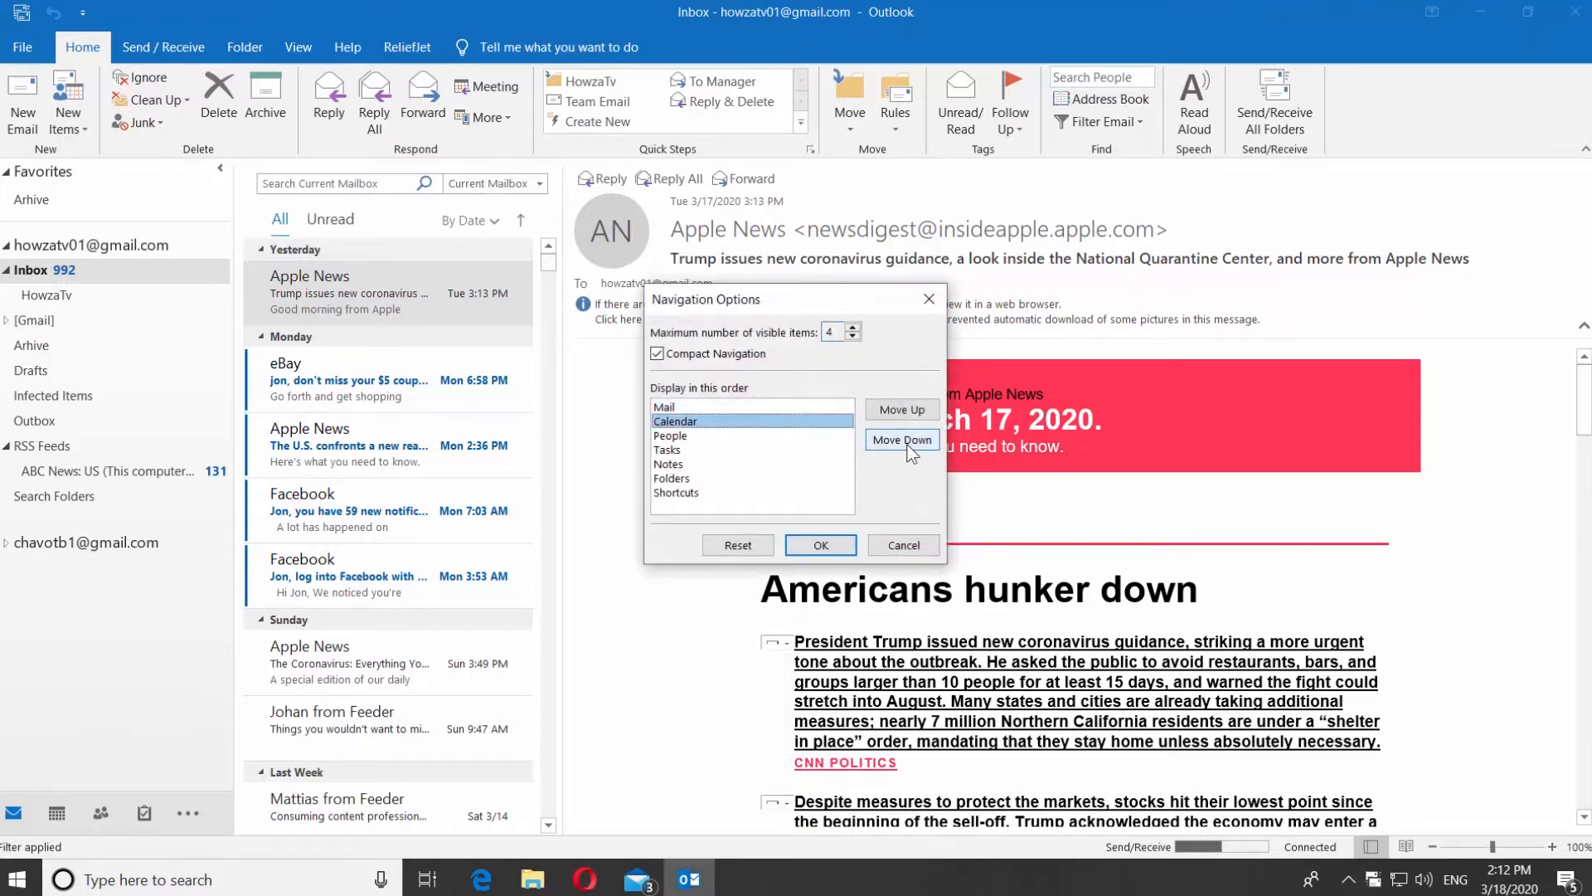
pyautogui.click(901, 438)
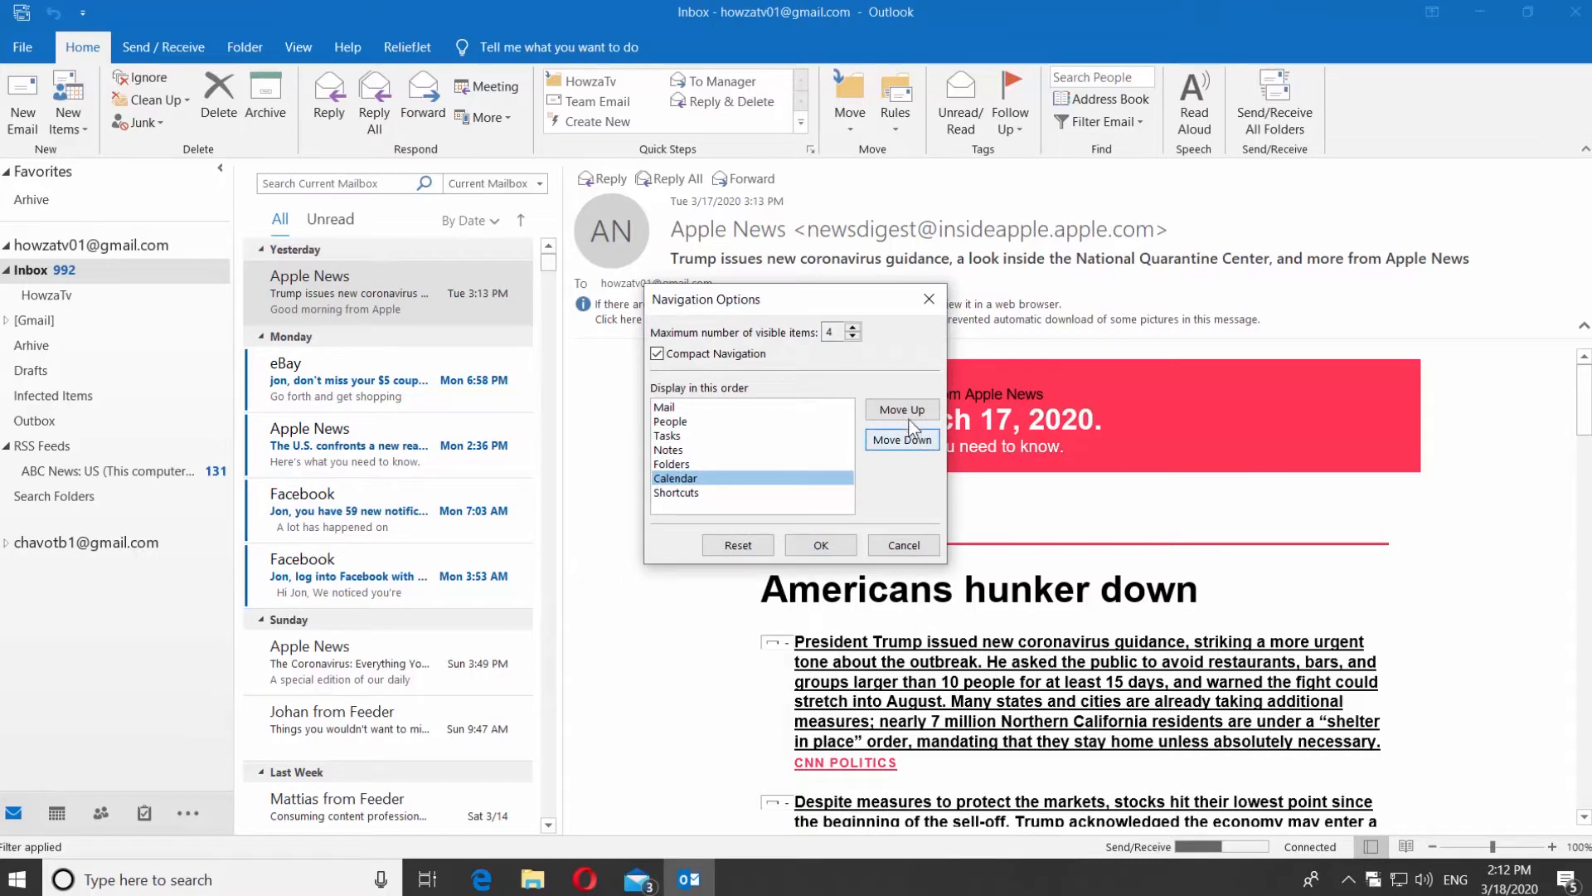
pyautogui.click(901, 410)
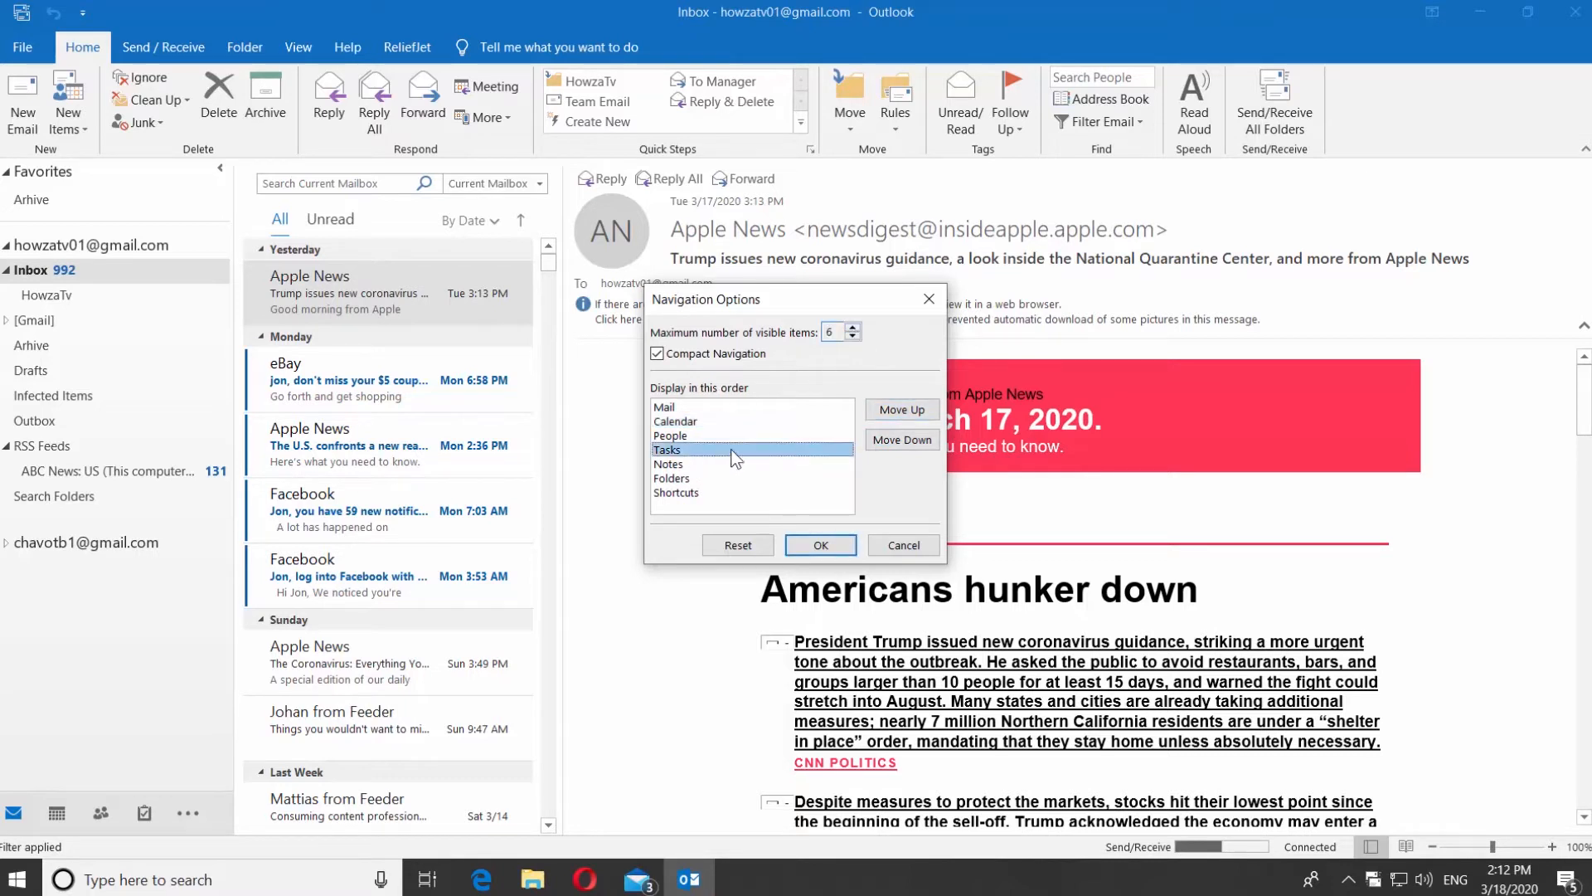
pyautogui.click(899, 409)
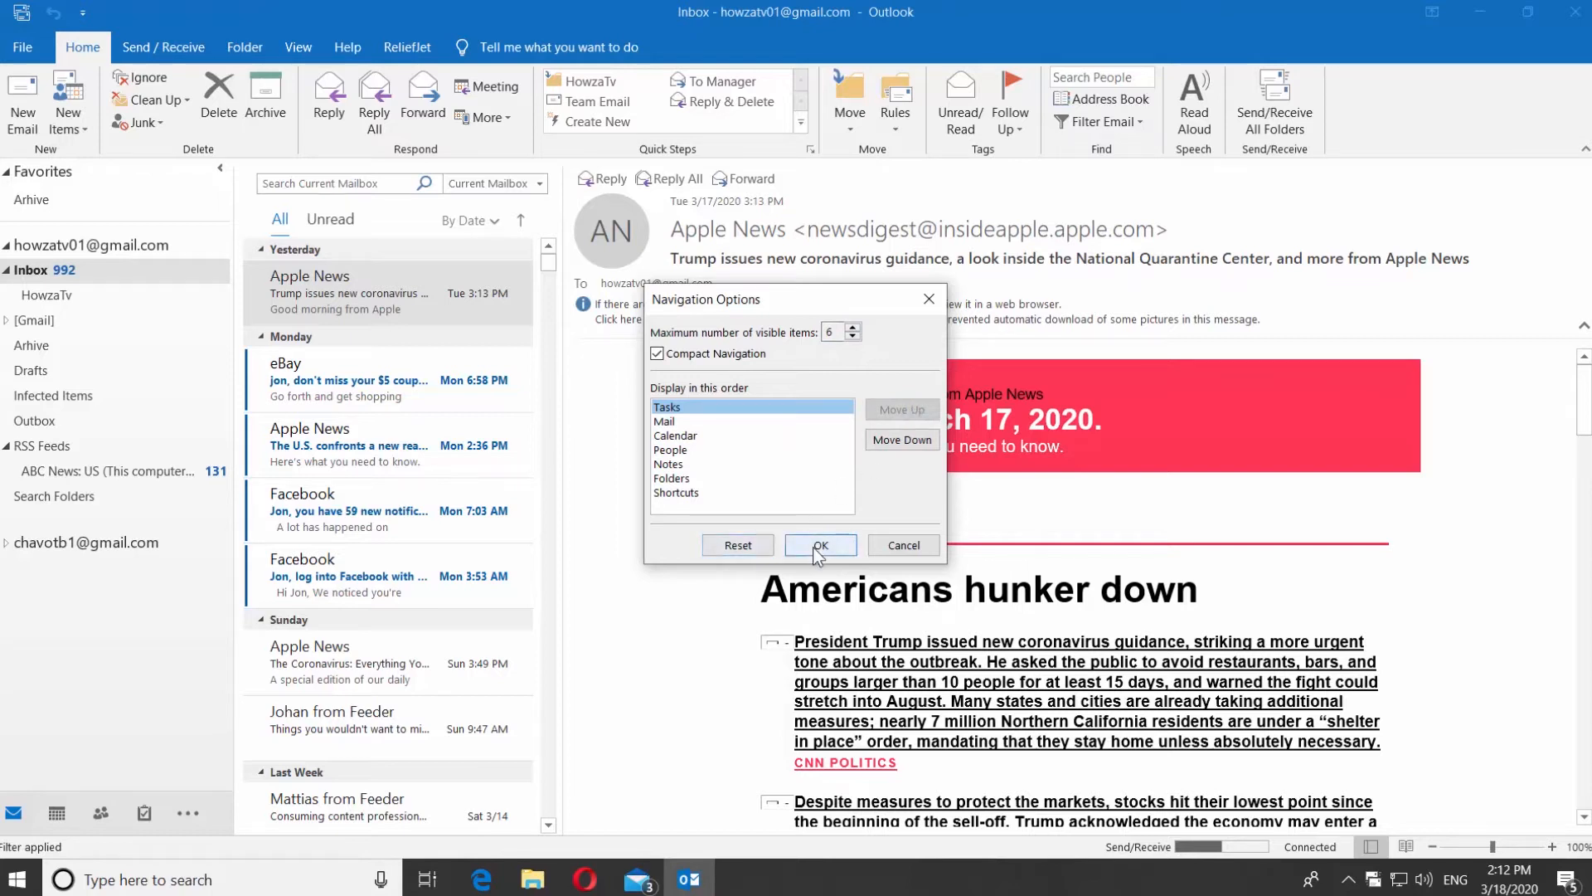
pyautogui.click(821, 546)
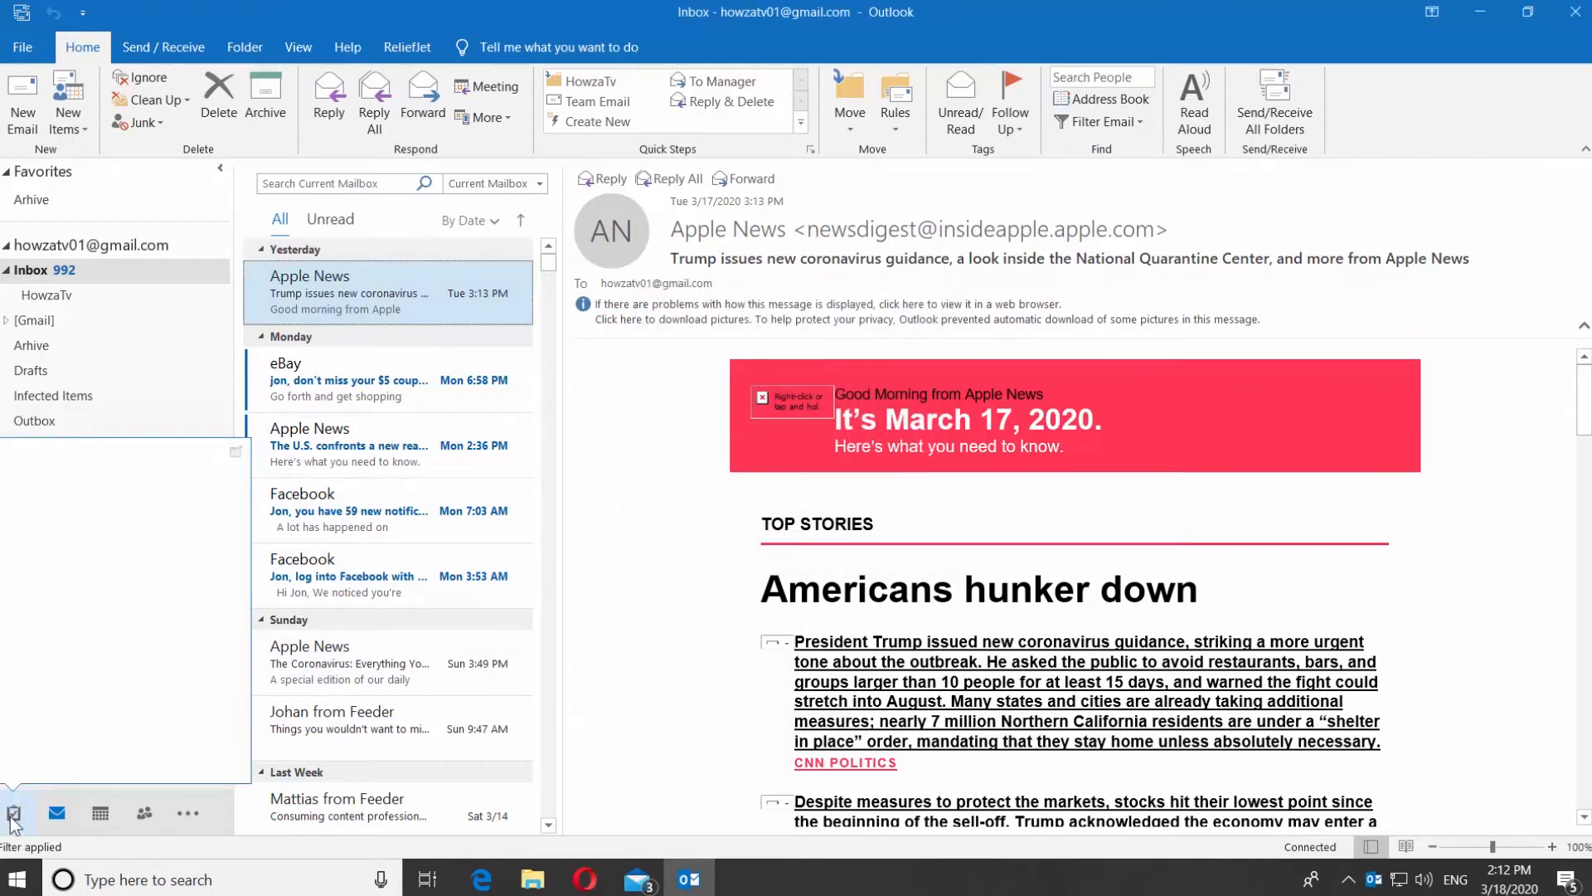
# Step: Turn off Compact Navigation so modules show as text labels (Tasks, Mail, Calendar...)
pyautogui.click(186, 813)
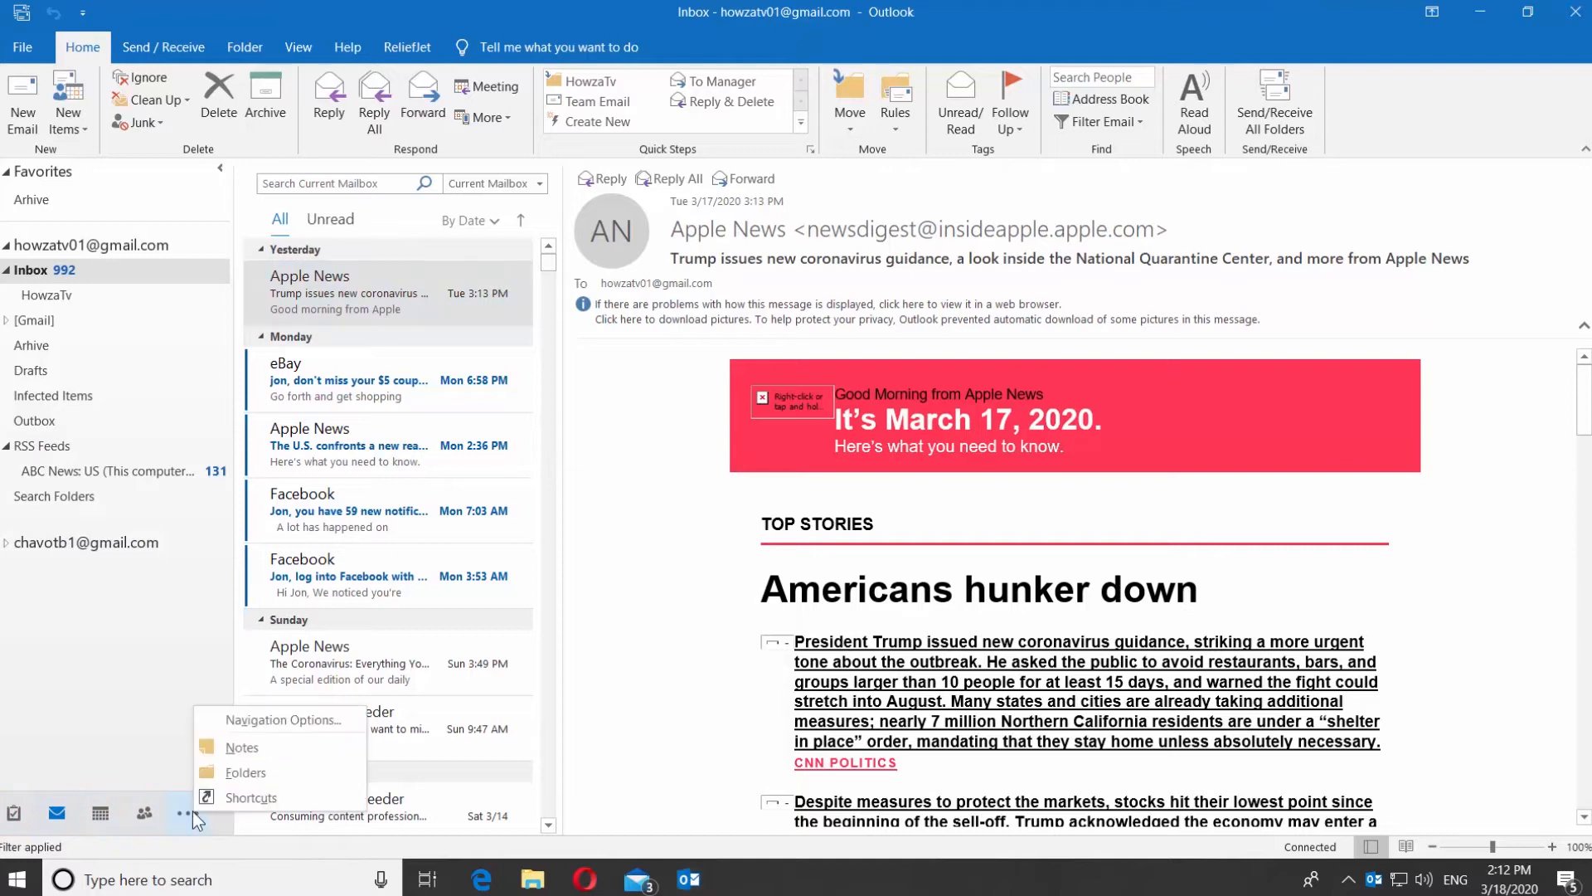
pyautogui.click(285, 720)
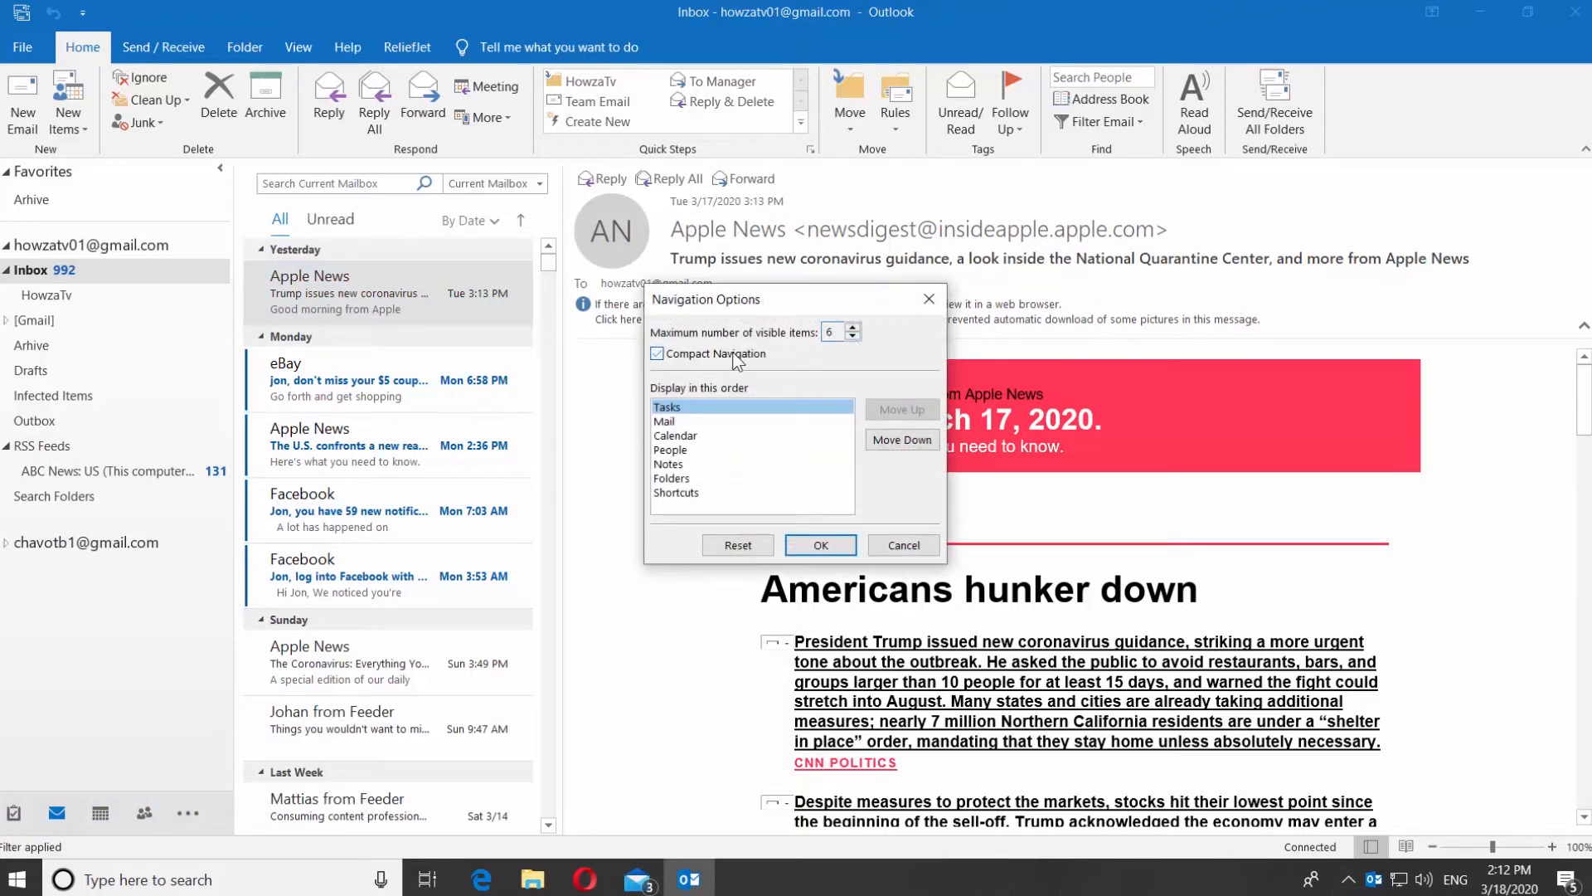
pyautogui.click(656, 353)
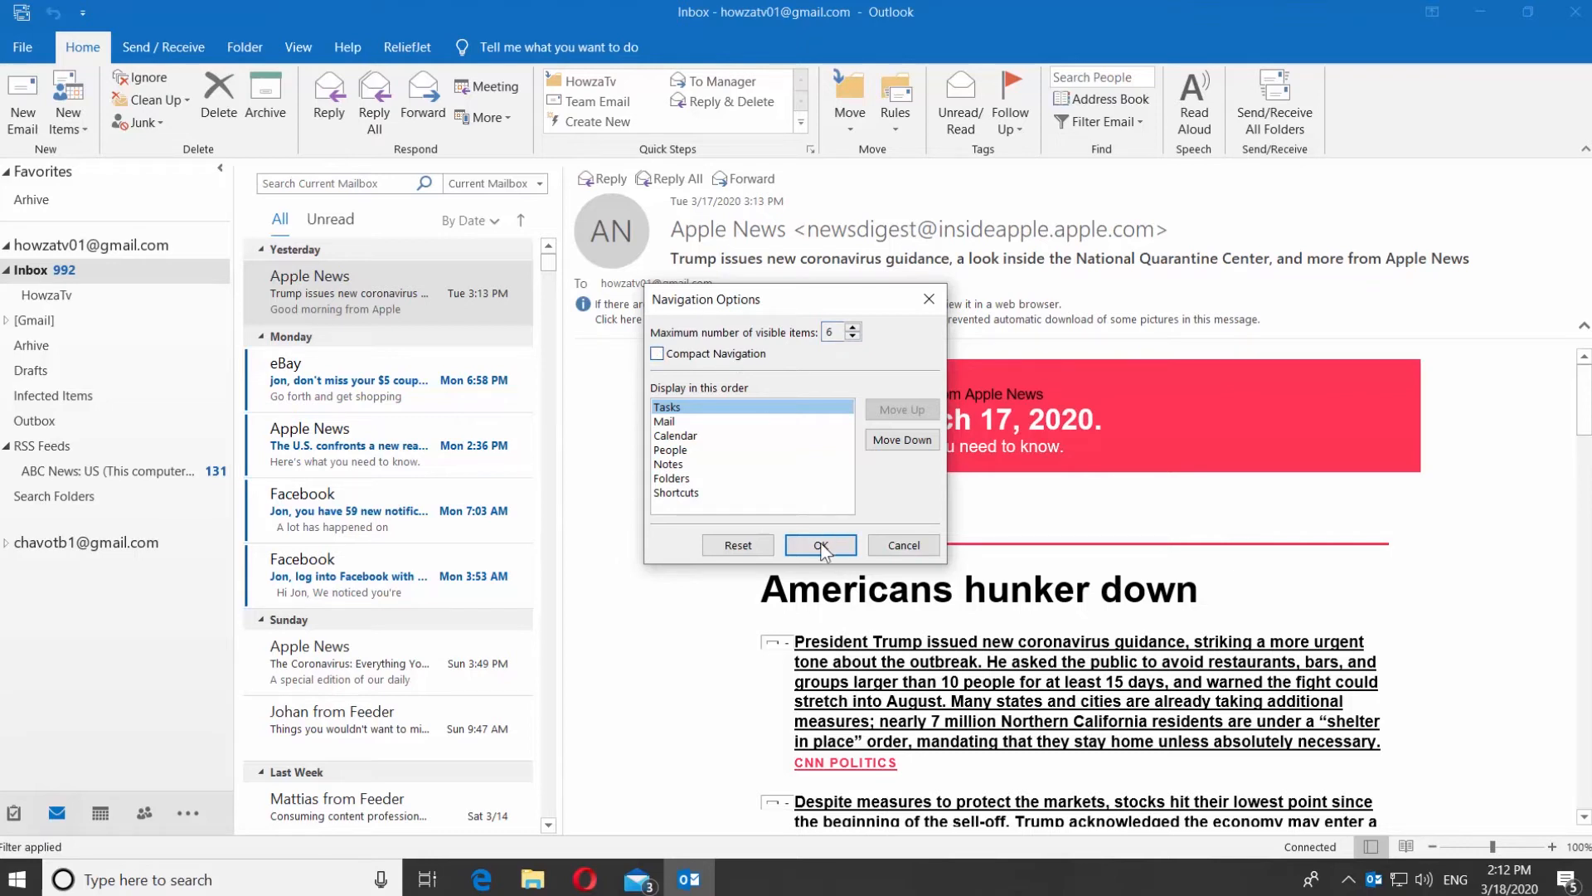
pyautogui.click(819, 546)
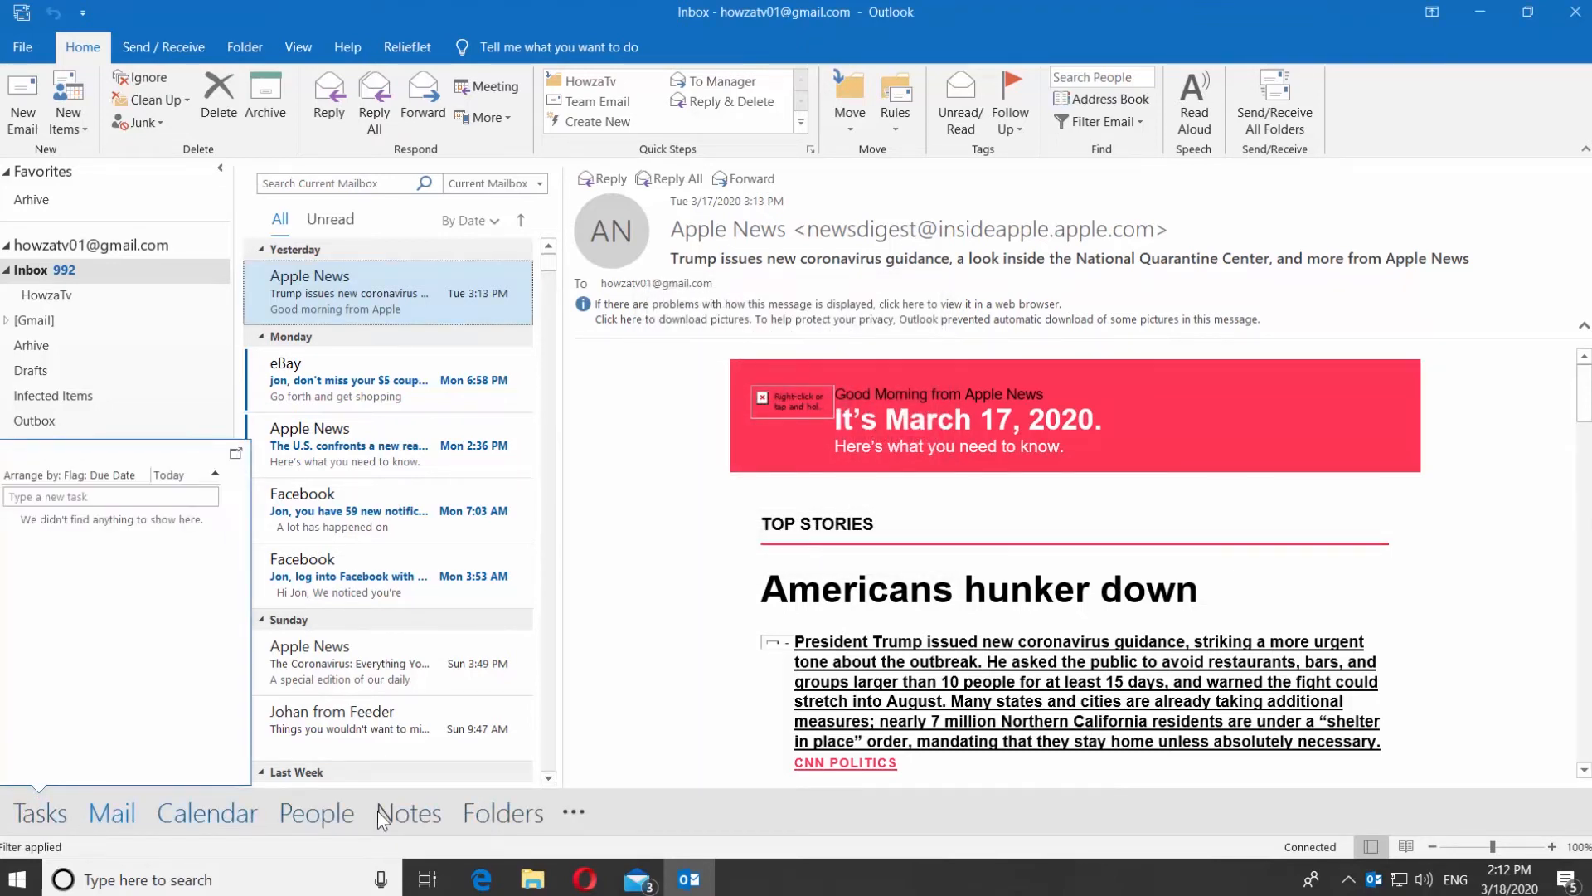
# Step: Reopen Navigation Options with 4 visible items and Compact Navigation re-checked, not yet applied
pyautogui.click(573, 811)
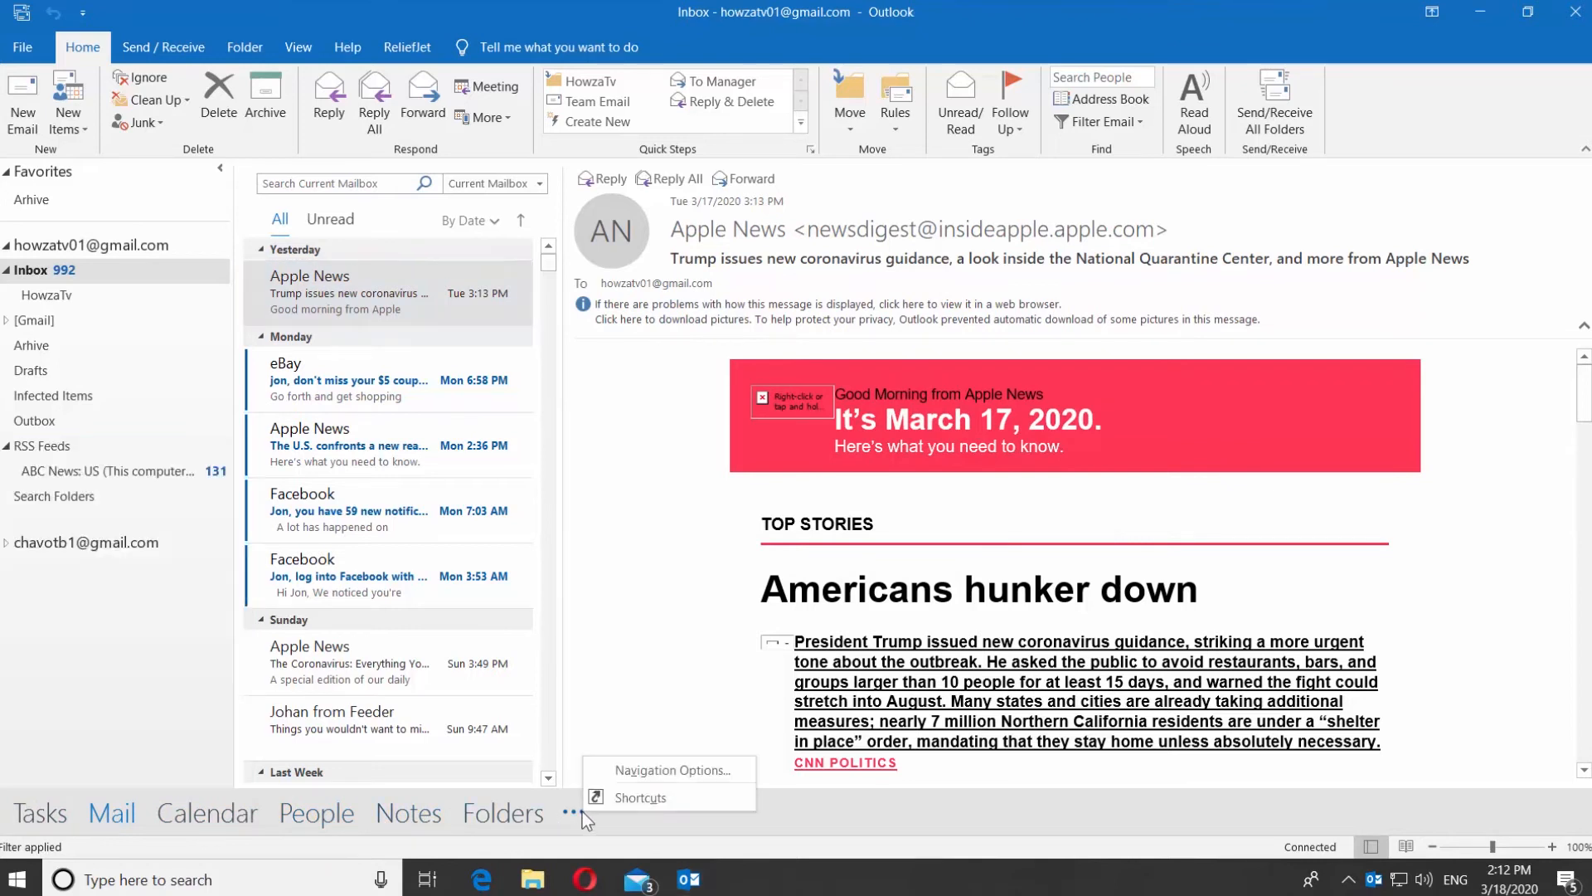
pyautogui.click(666, 768)
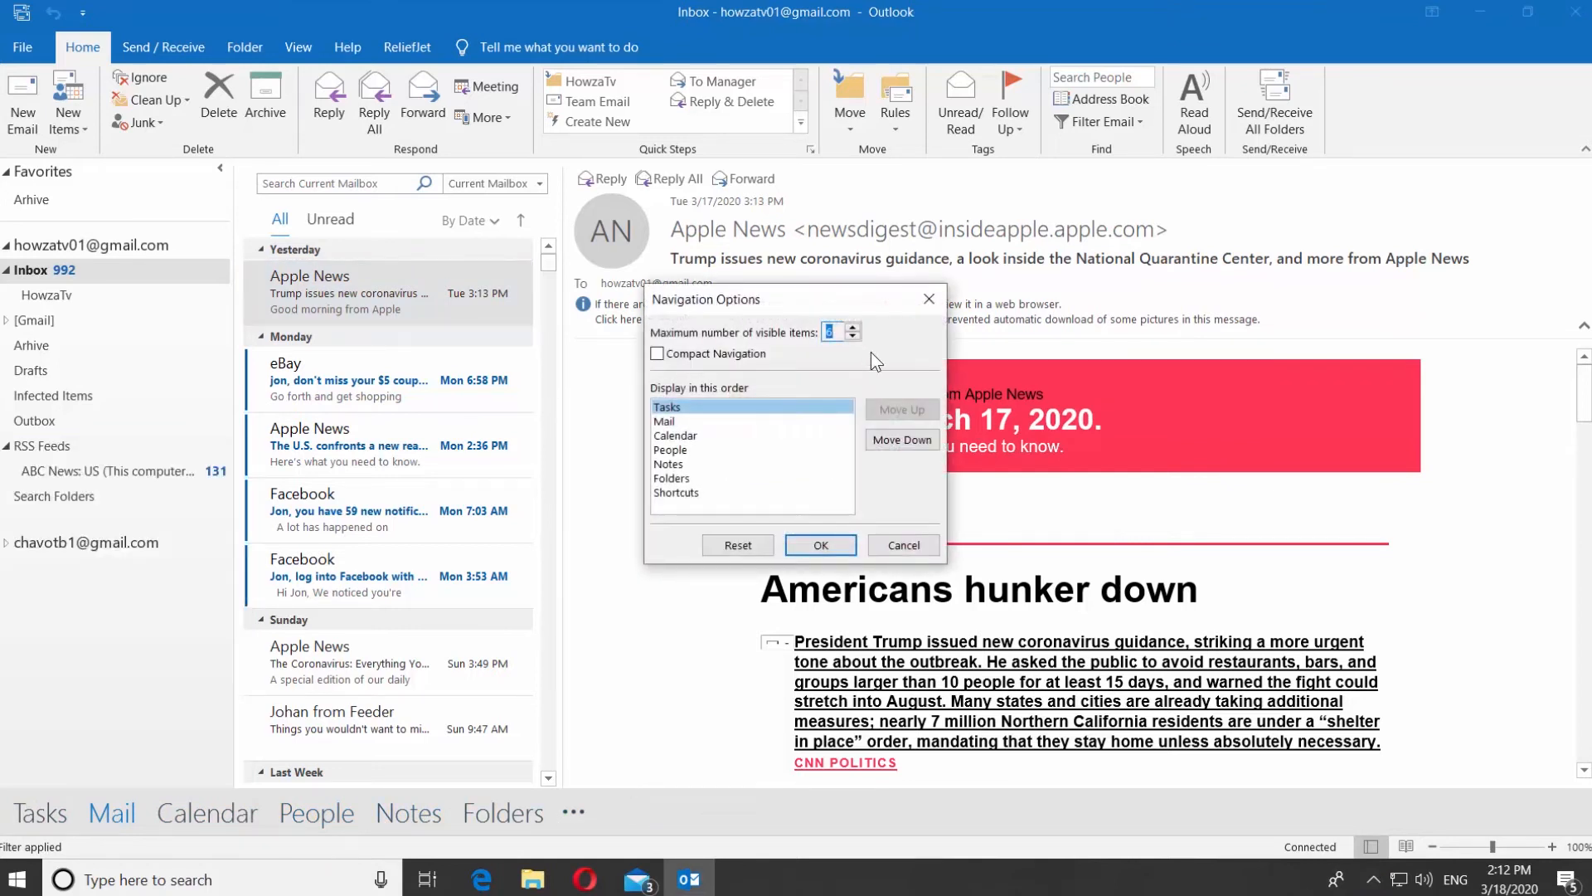
pyautogui.click(659, 353)
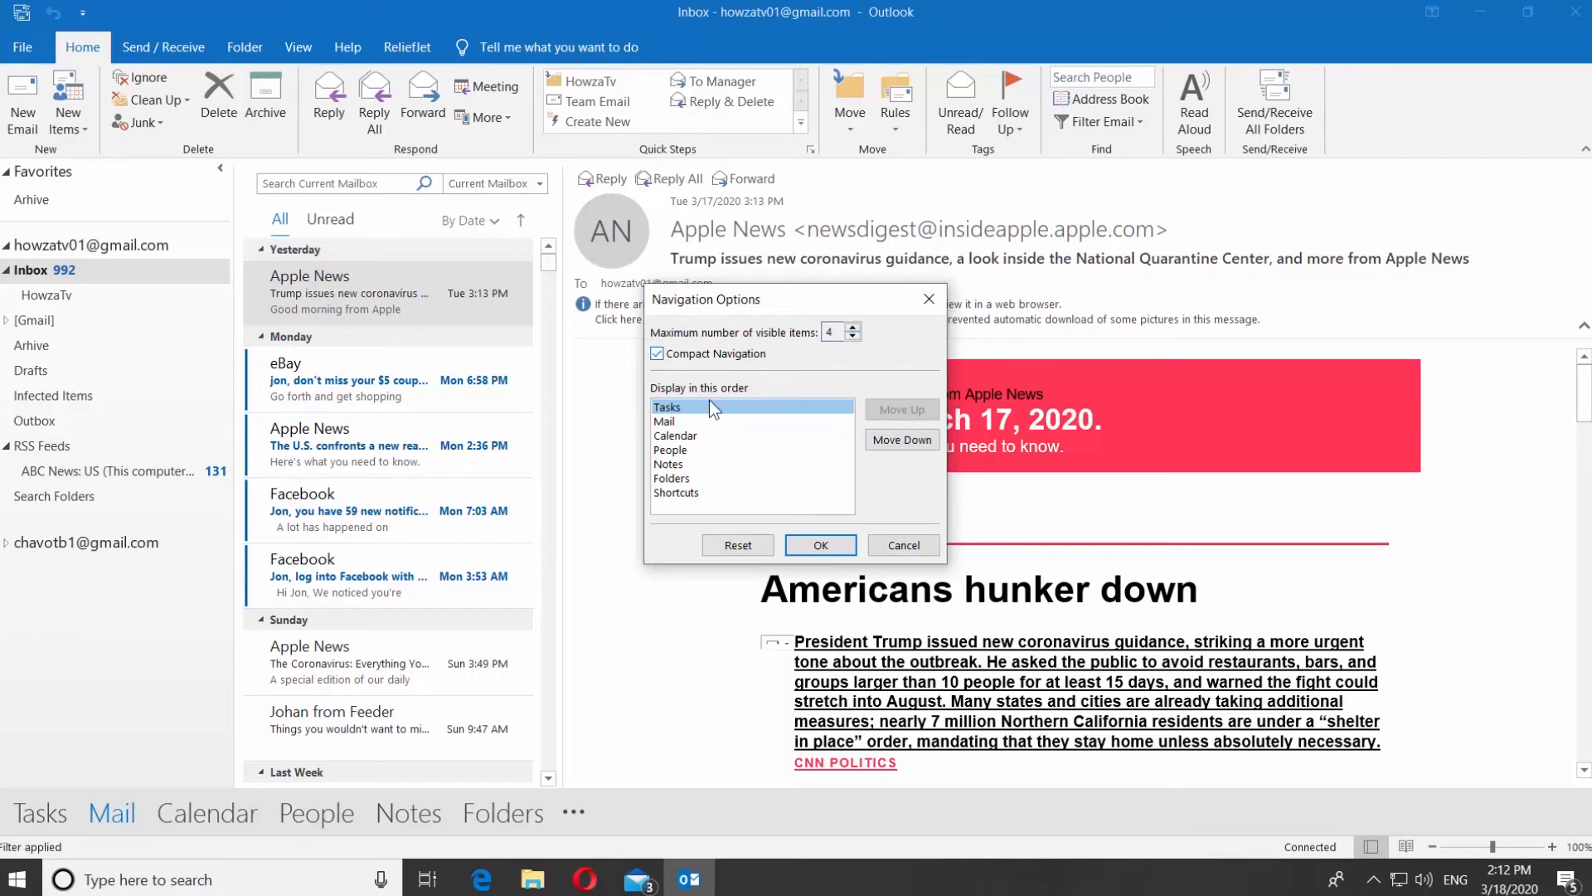